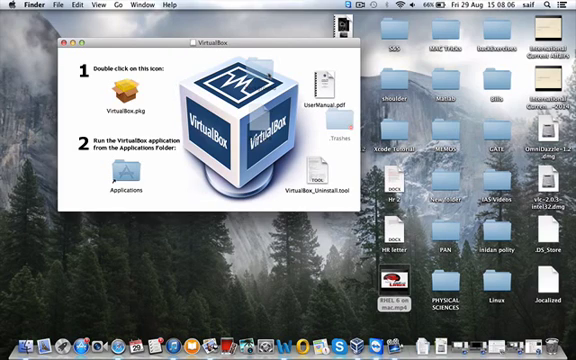
Launch VirtualBox.pkg from the VirtualBox disk image window in Finder.
{"action": "left_click", "coordinate": [116, 92]}
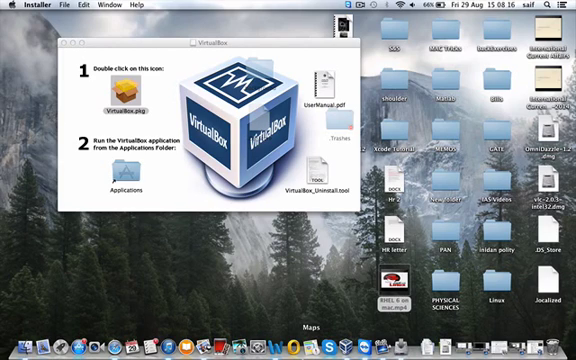
{"action": "double_click", "coordinate": [117, 100]}
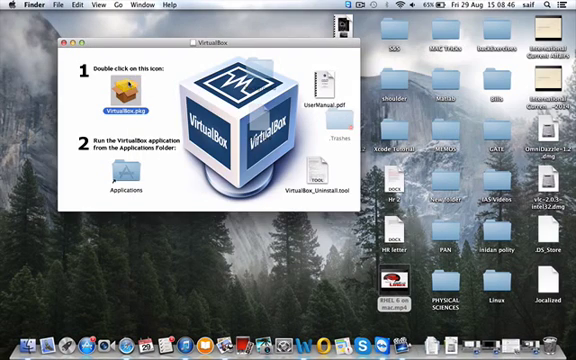
Open VirtualBox.pkg and start the standard installation on Macintosh HD.
{"action": "double_click", "coordinate": [109, 103]}
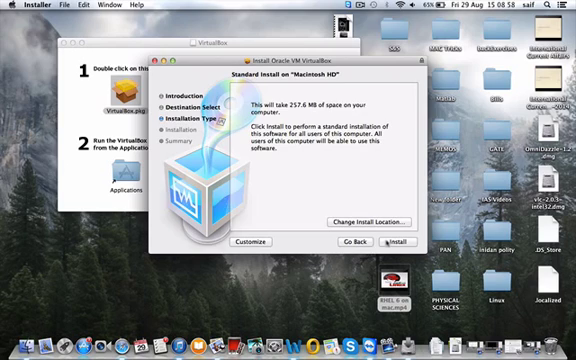
{"action": "left_click", "coordinate": [403, 239]}
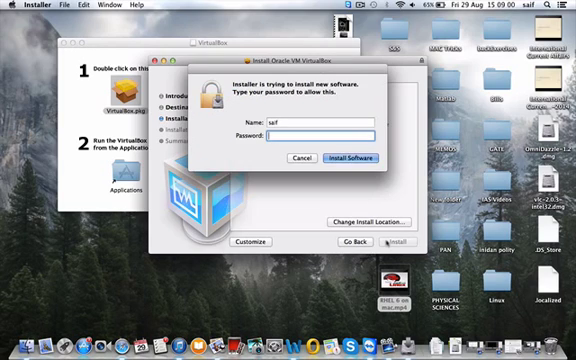
Authorize with the admin password, finish installing, then search Spotlight for 'vir'.
{"action": "type", "text": "password"}
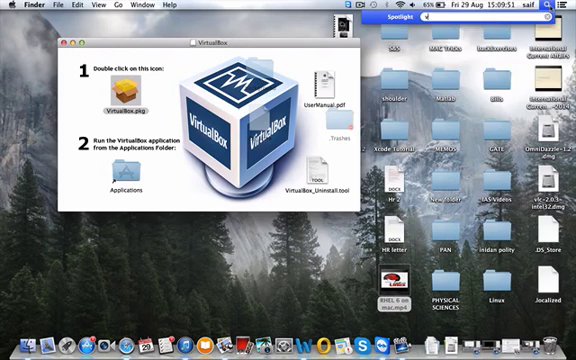
{"action": "type", "text": "vir"}
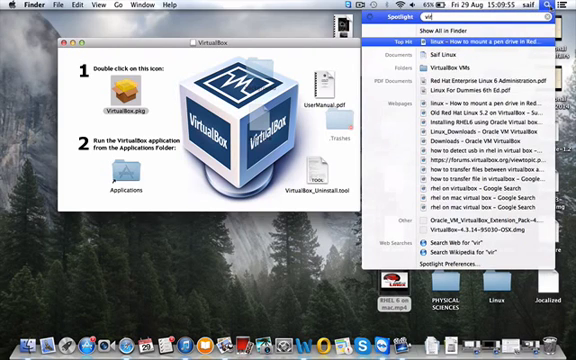